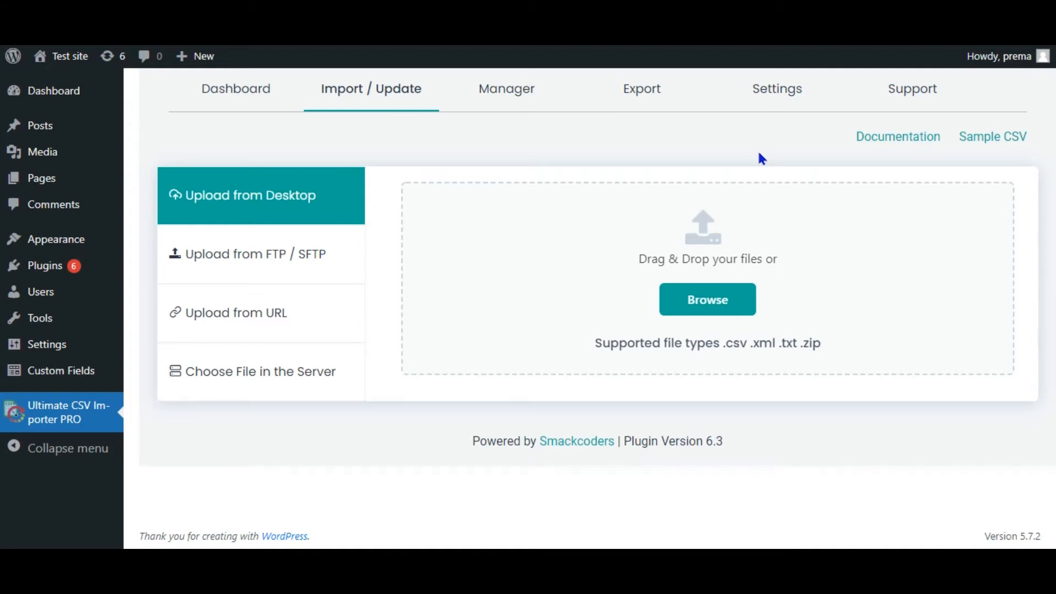
mouse_move(757, 163)
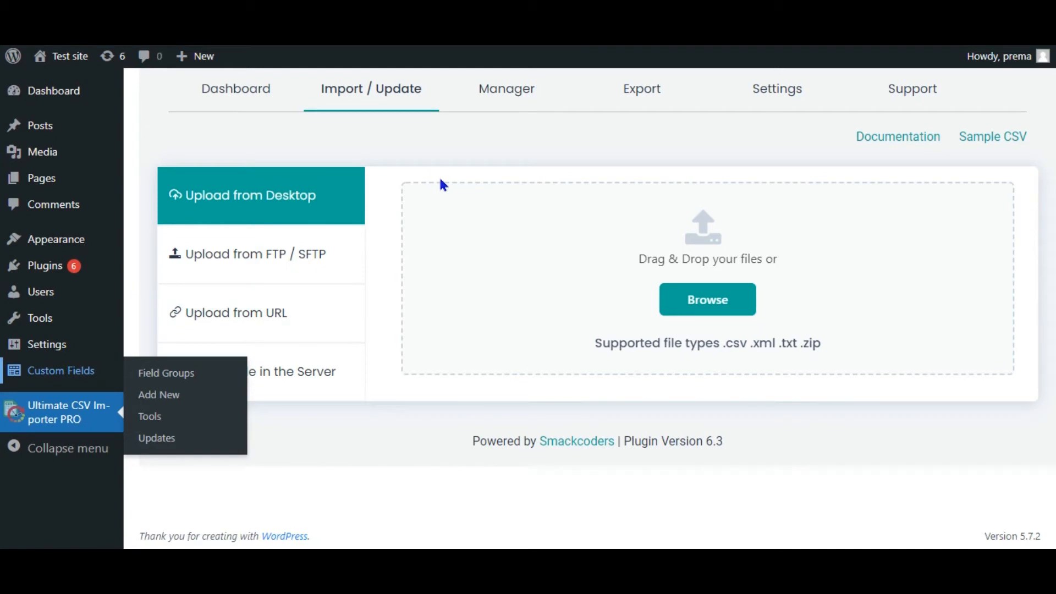
mouse_move(451, 165)
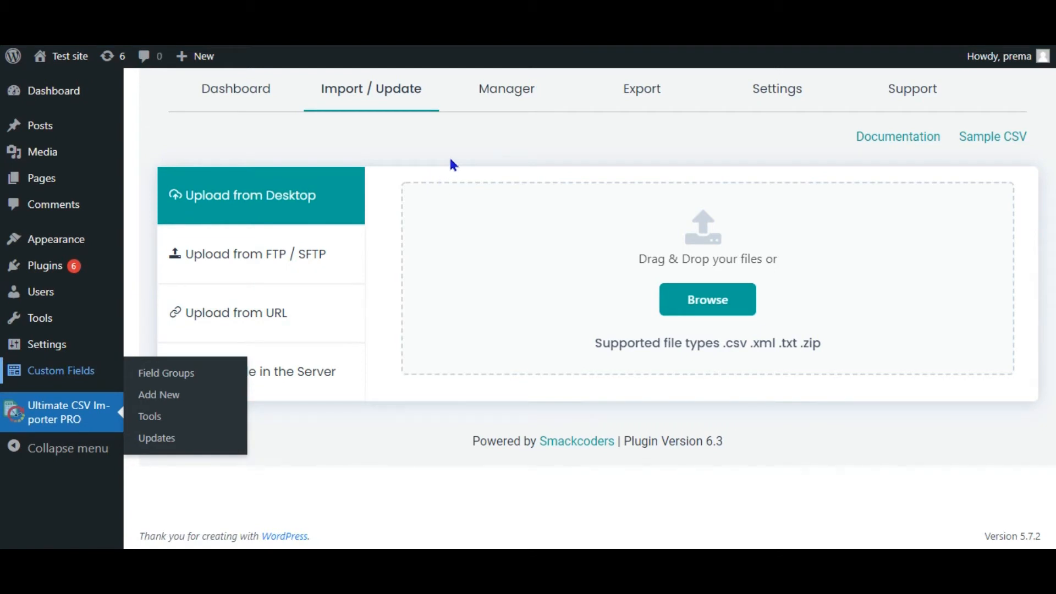
Edit the WP Ultimate CSV Importer field group and expand field 27 Repeater's settings
click(166, 373)
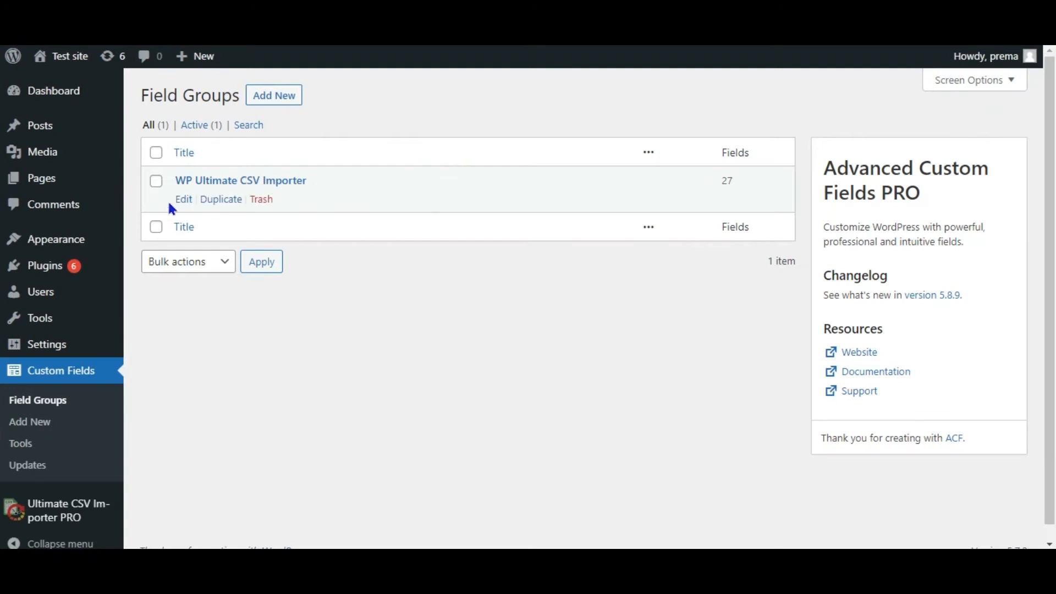
click(182, 199)
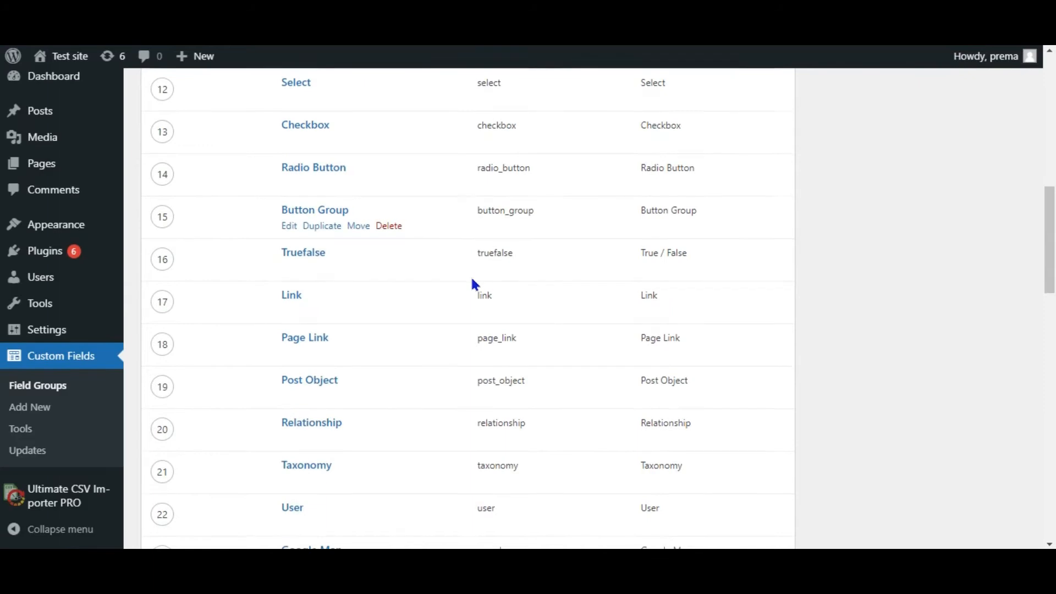
scroll(down, 3)
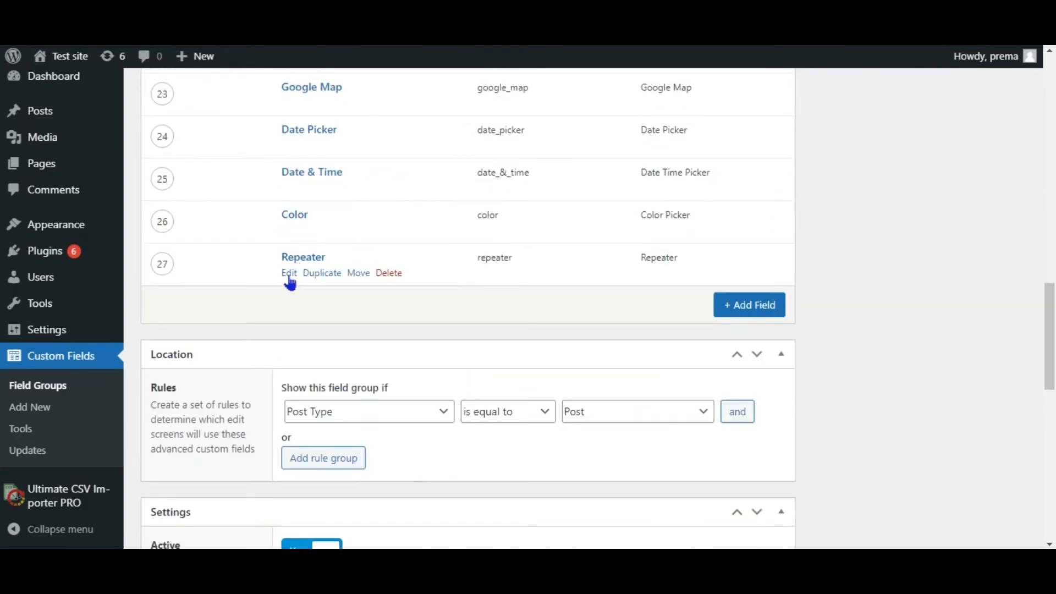
click(288, 273)
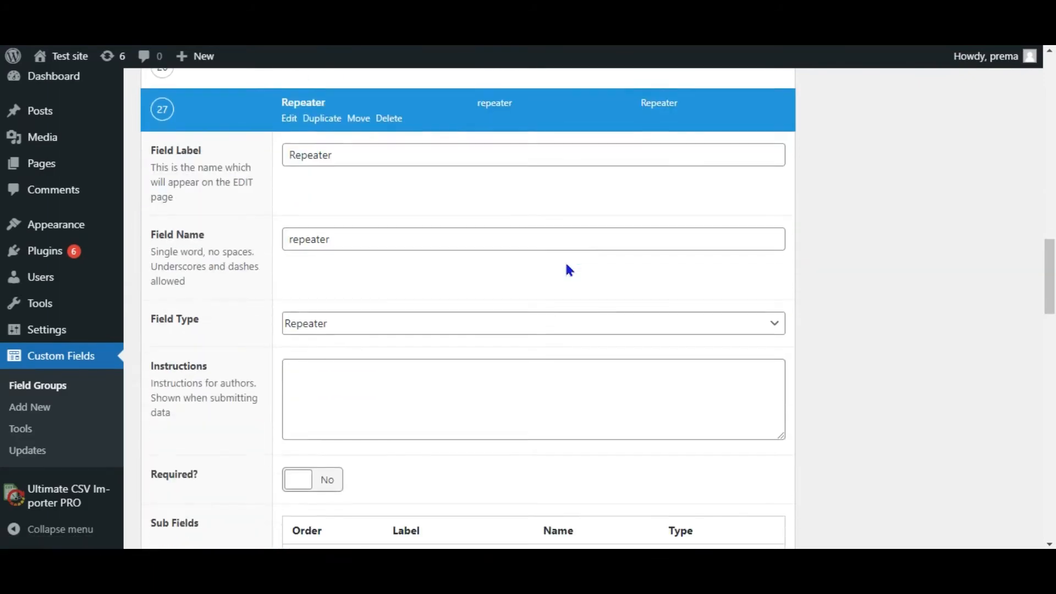
scroll(down, 3)
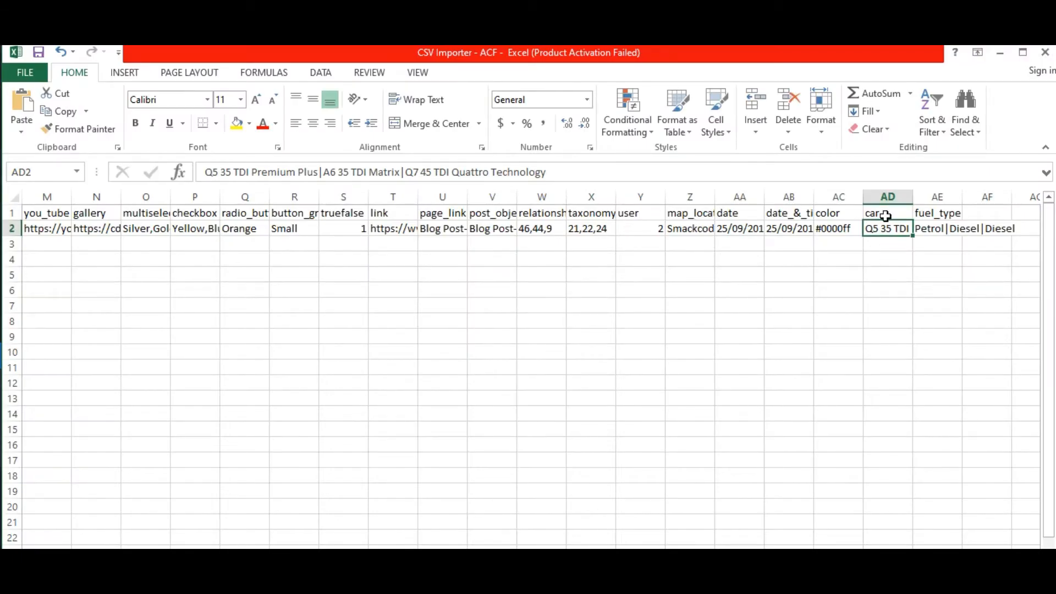
Inspect the pipe-separated car names in cell AD2 and the car header in AD1
click(887, 212)
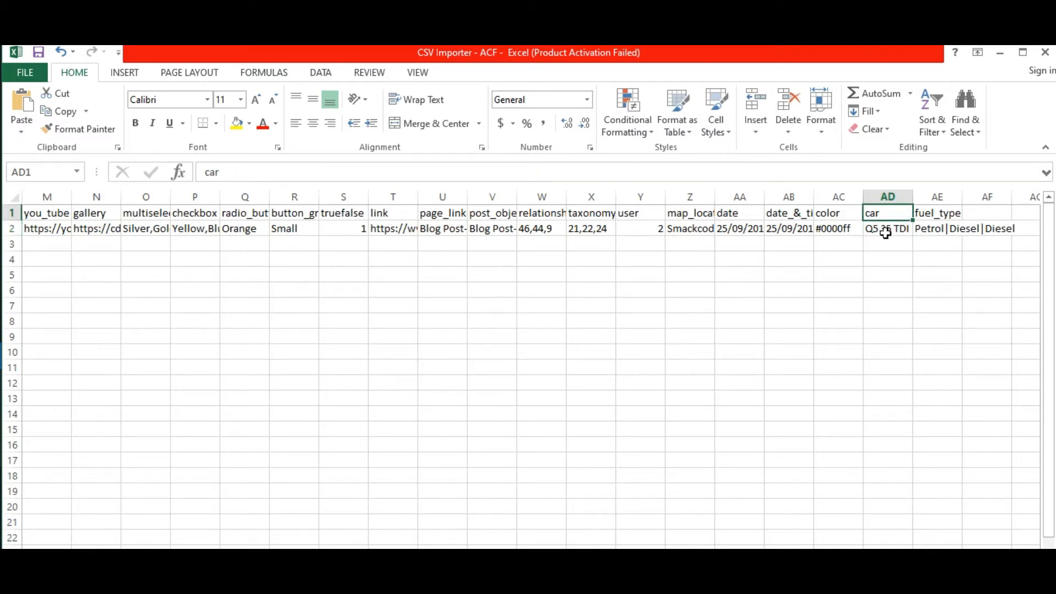
click(886, 229)
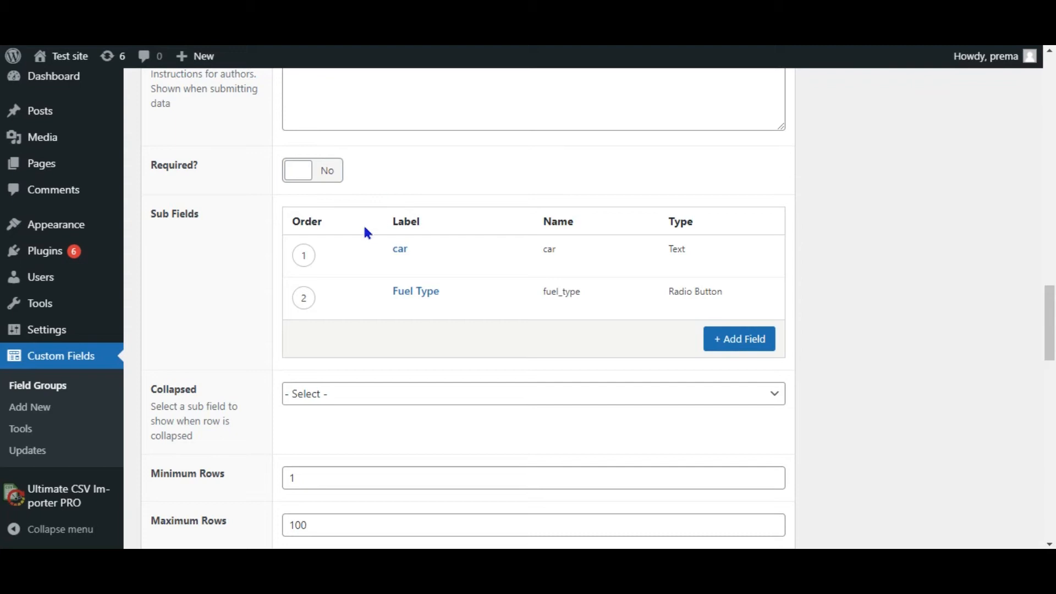
mouse_move(820, 287)
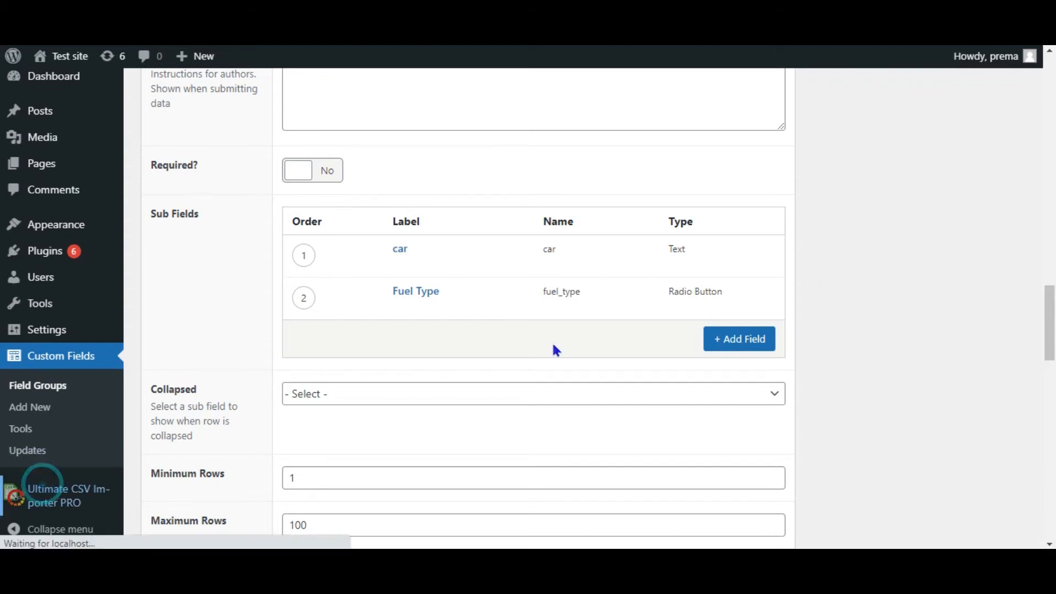
mouse_move(848, 307)
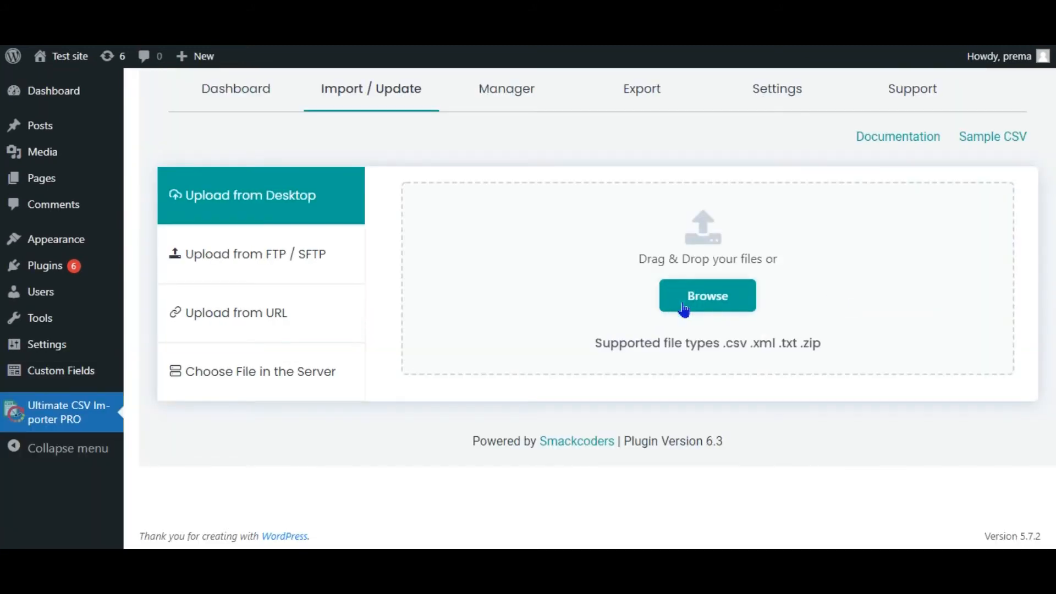
Browse for and upload the CSV Importer - ACF.csv file
click(706, 294)
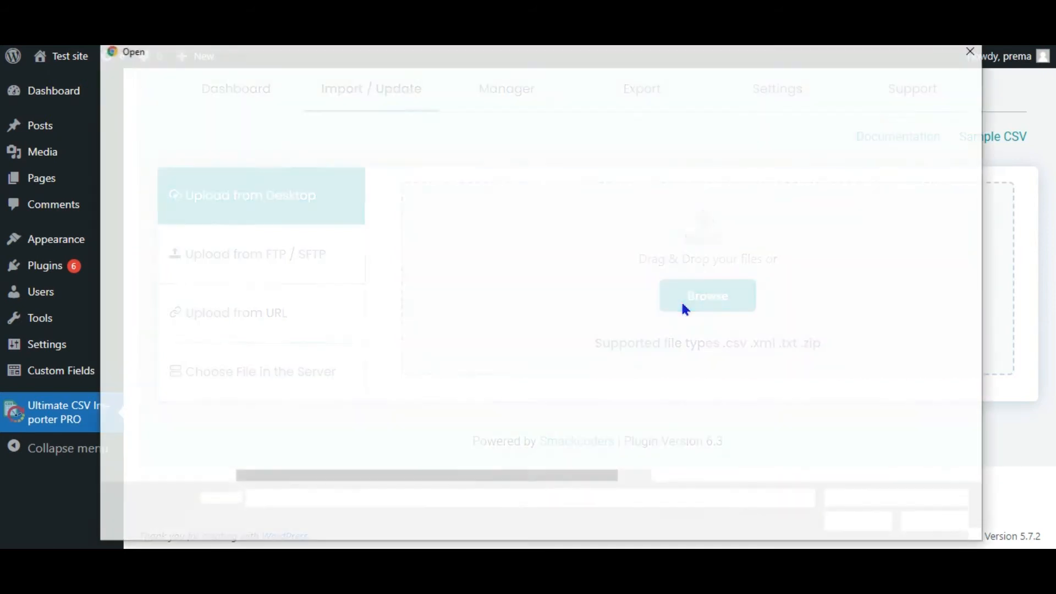
click(707, 296)
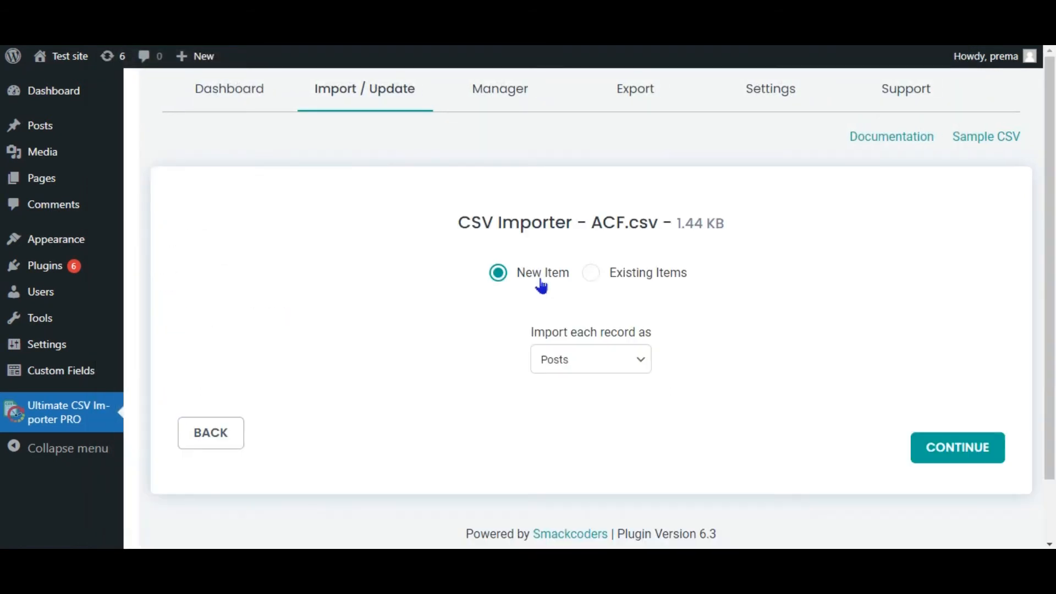
Continue with new posts and apply the saved CSV Importer - ACF mapping template
click(955, 447)
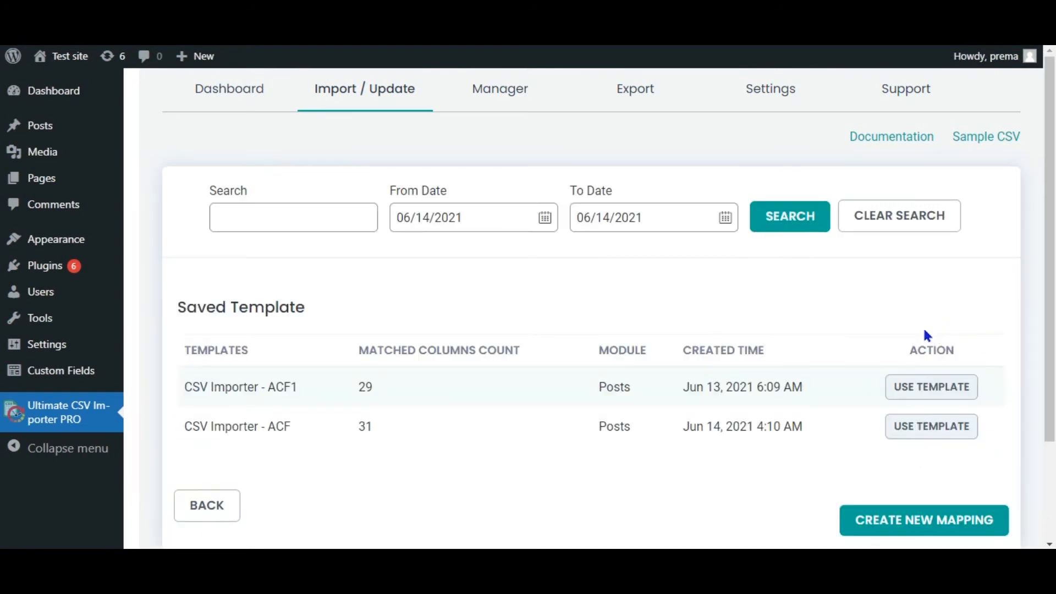
scroll(down, 3)
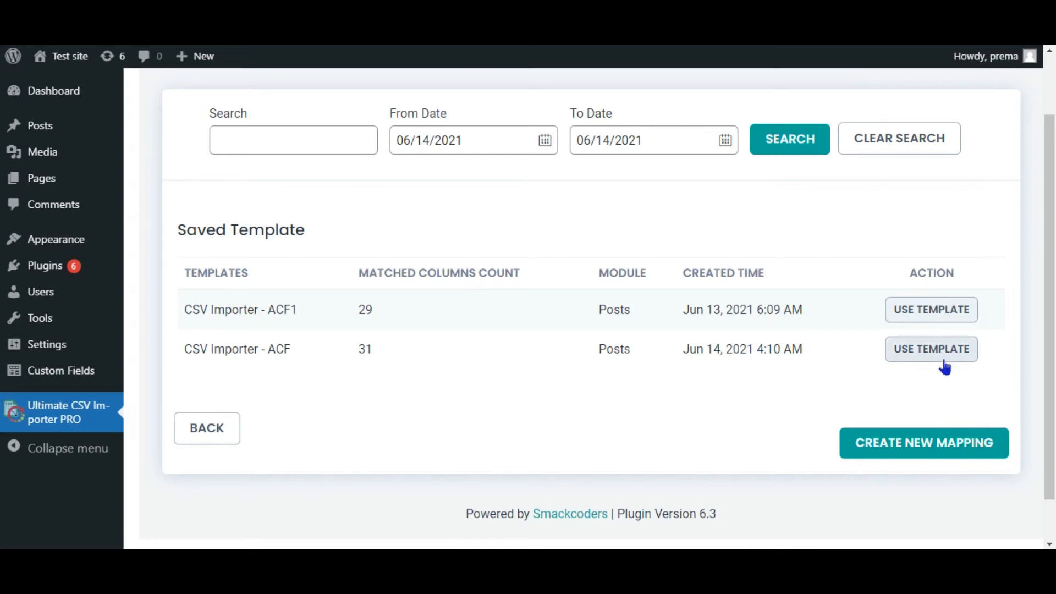
click(931, 349)
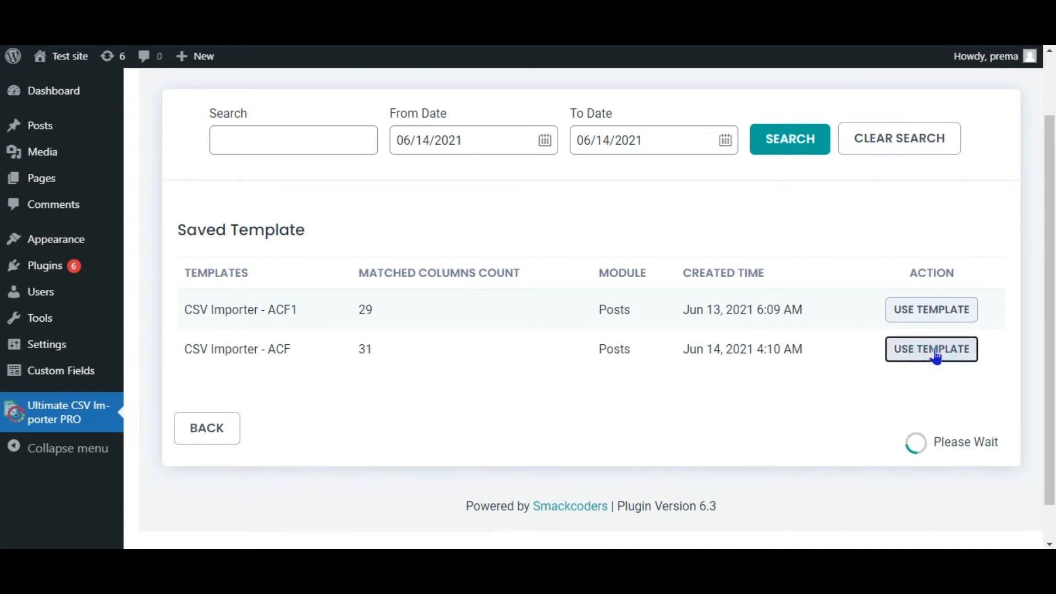
click(930, 349)
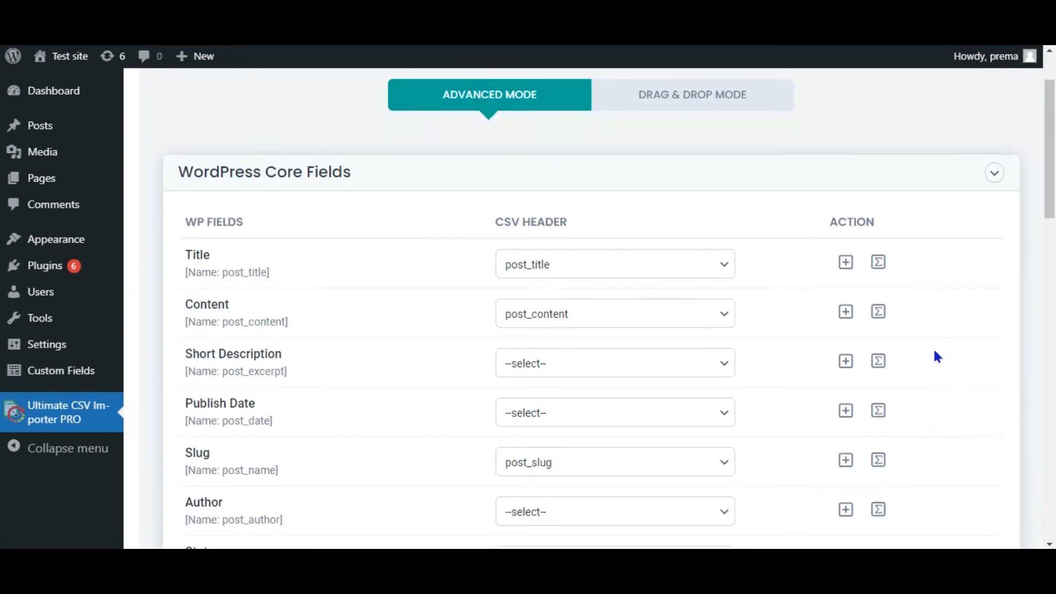
Review the ACF Repeater Fields mapping and continue past the media options
scroll(down, 3)
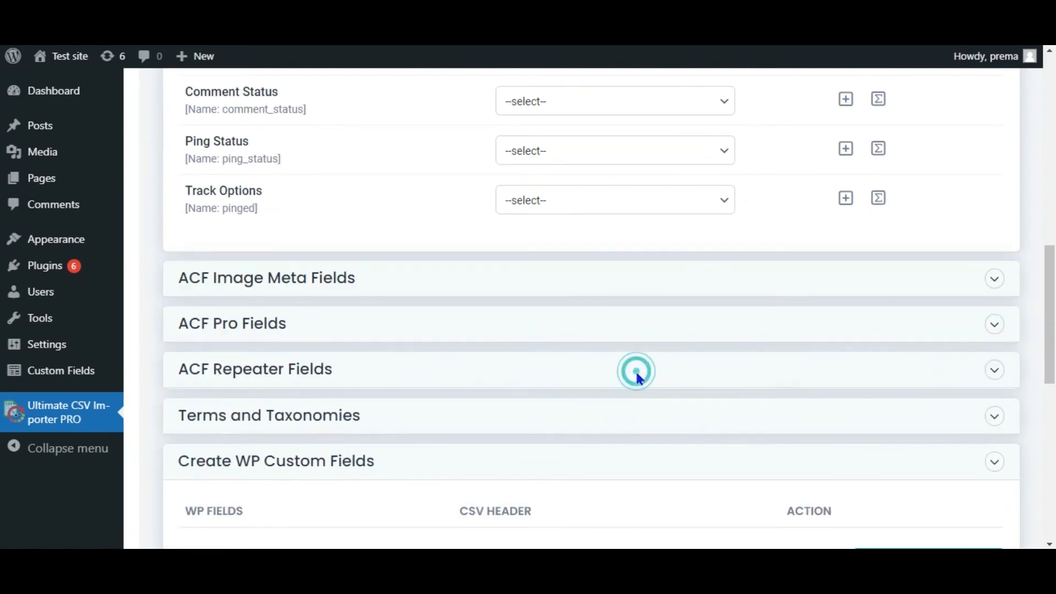
click(635, 369)
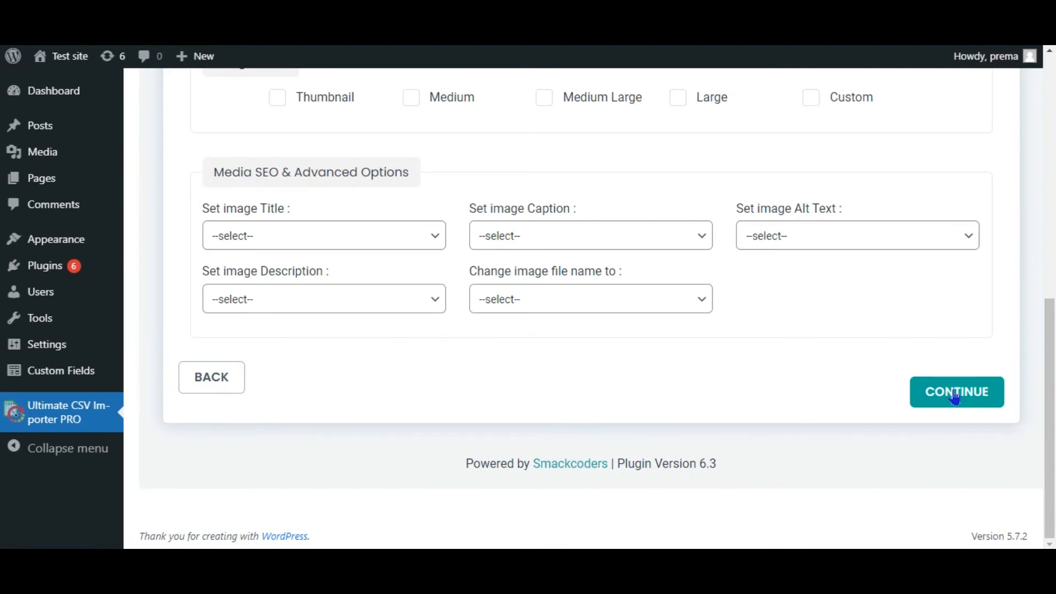
click(955, 392)
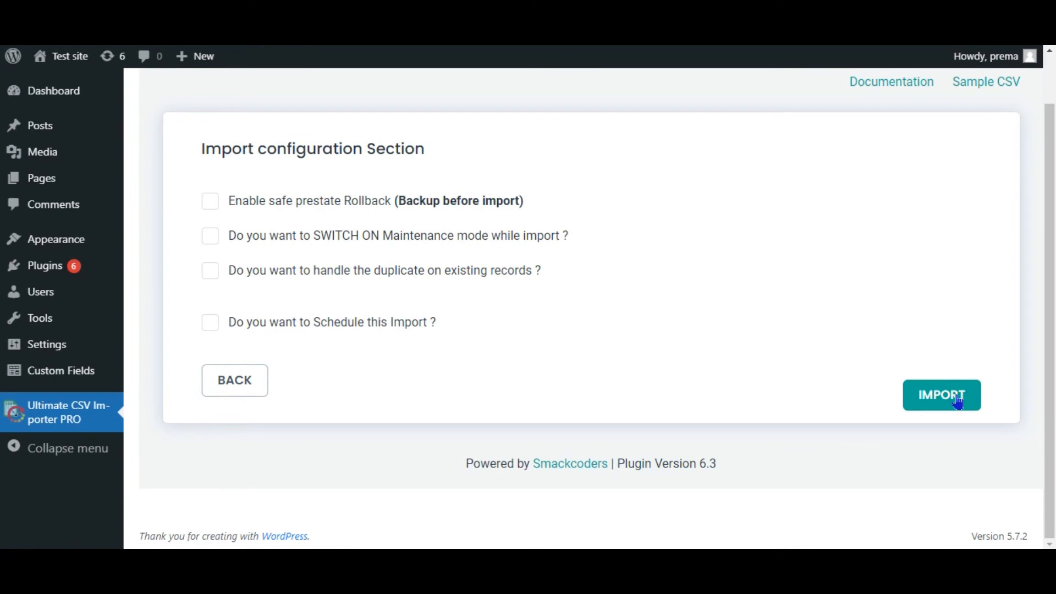
Run the import until it completes at 100% and view the imported post
click(940, 395)
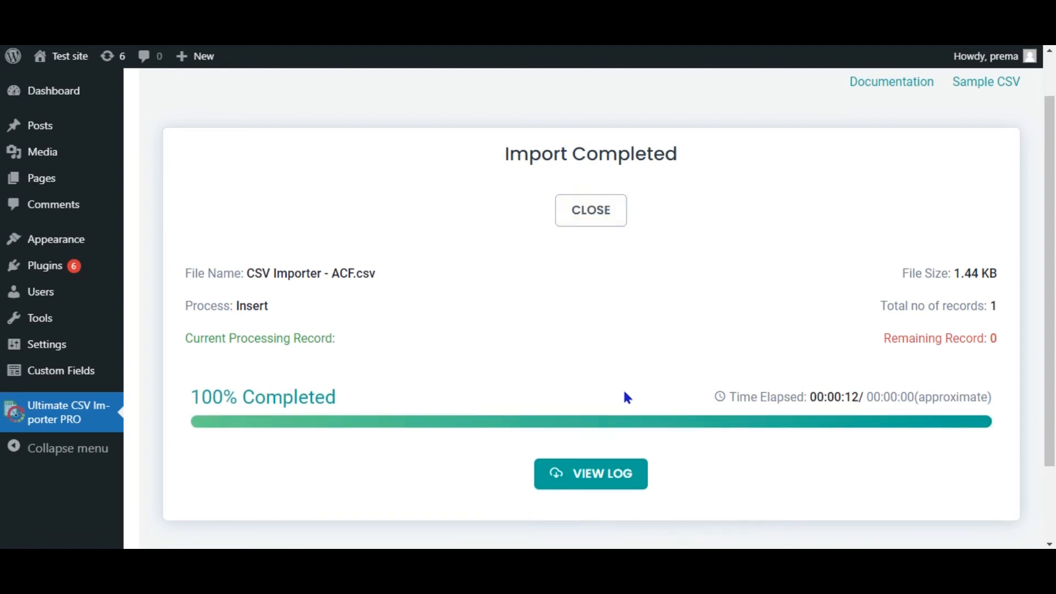
click(589, 473)
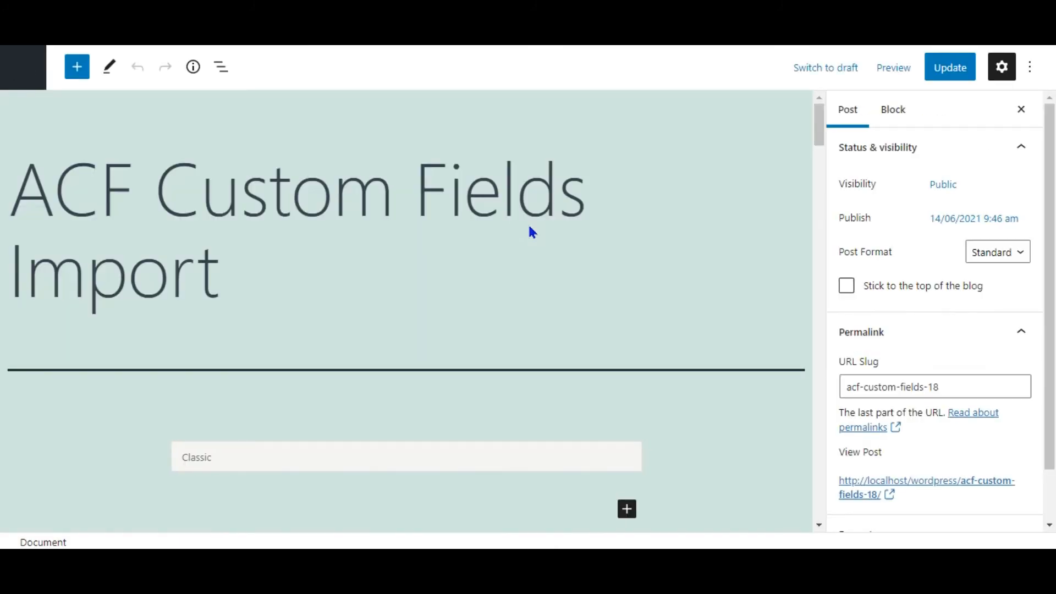
scroll(down, 3)
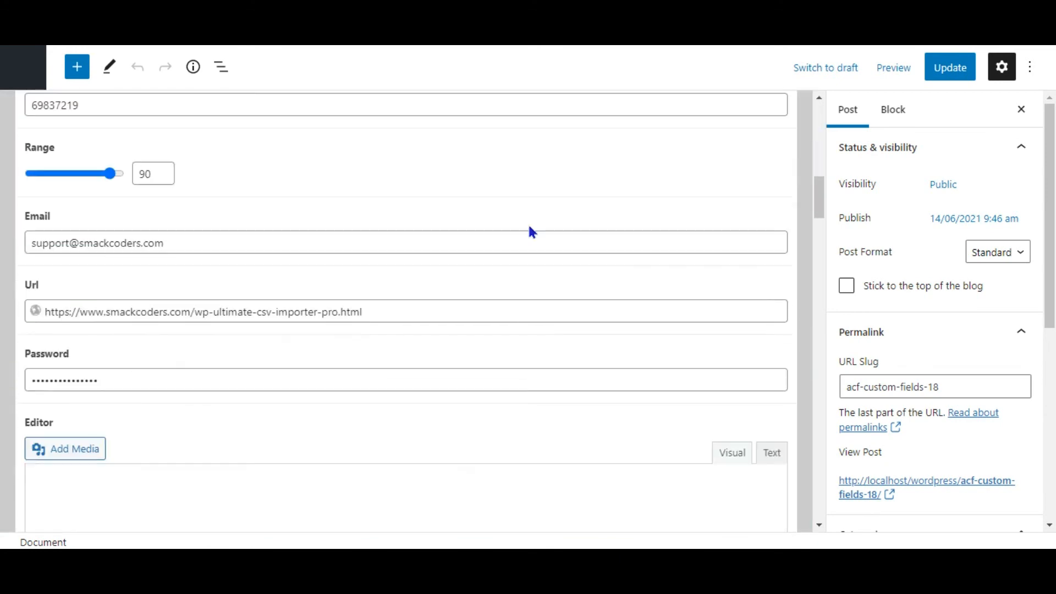
scroll(down, 3)
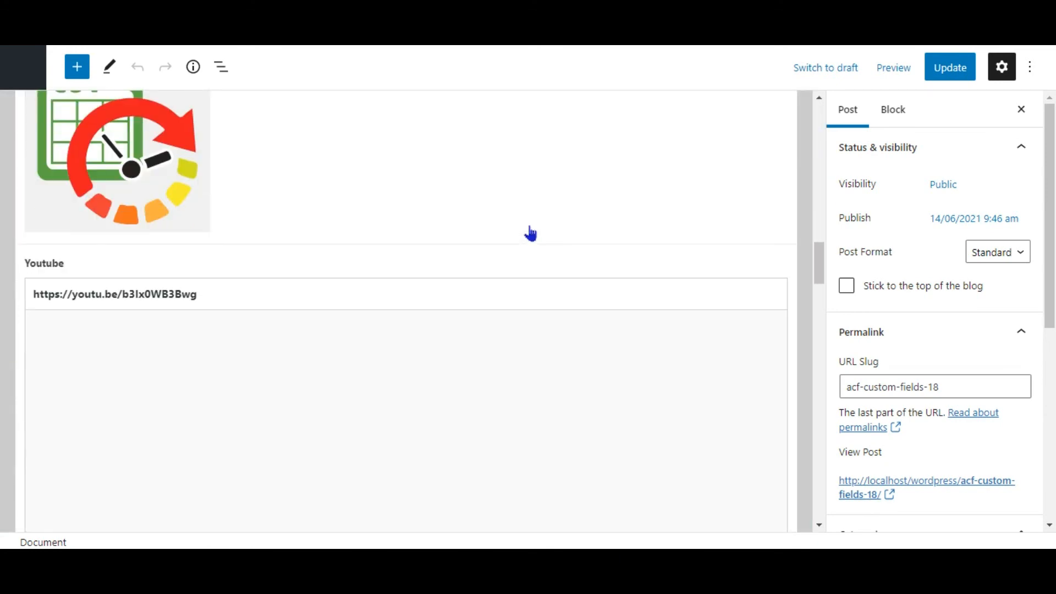
scroll(down, 3)
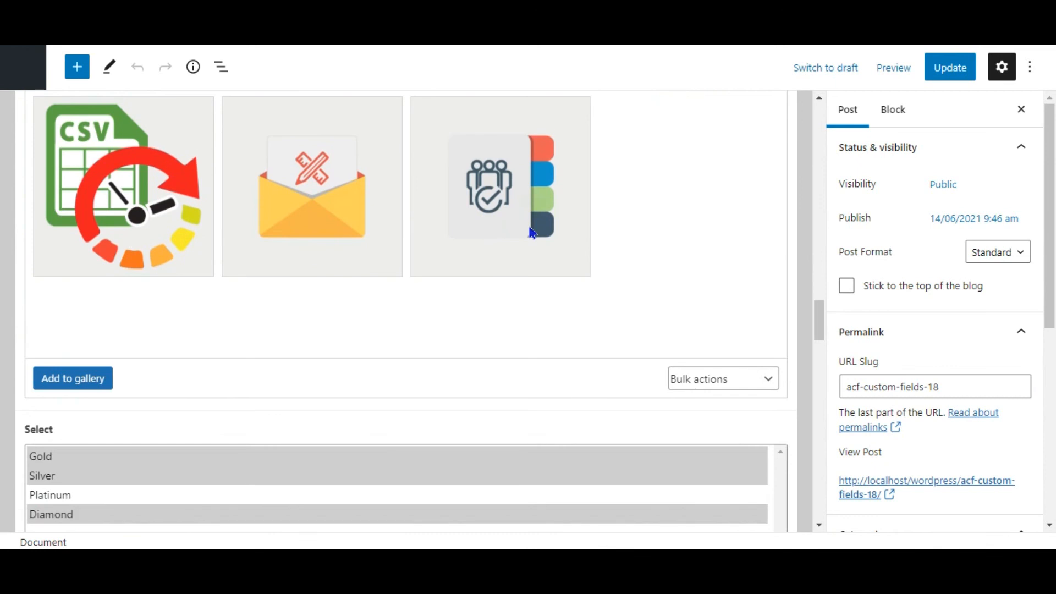
scroll(down, 3)
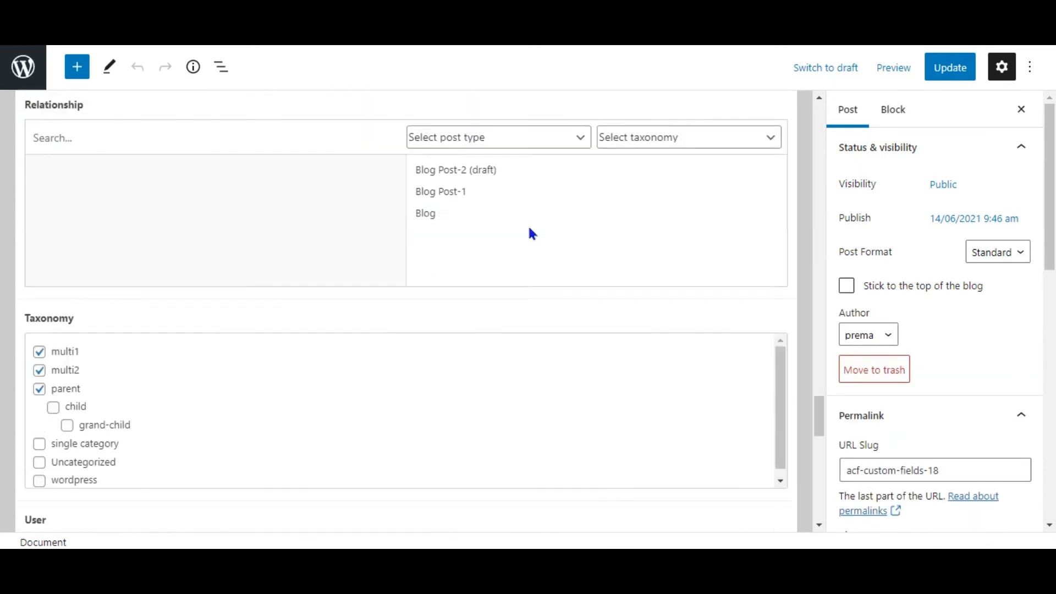
scroll(down, 3)
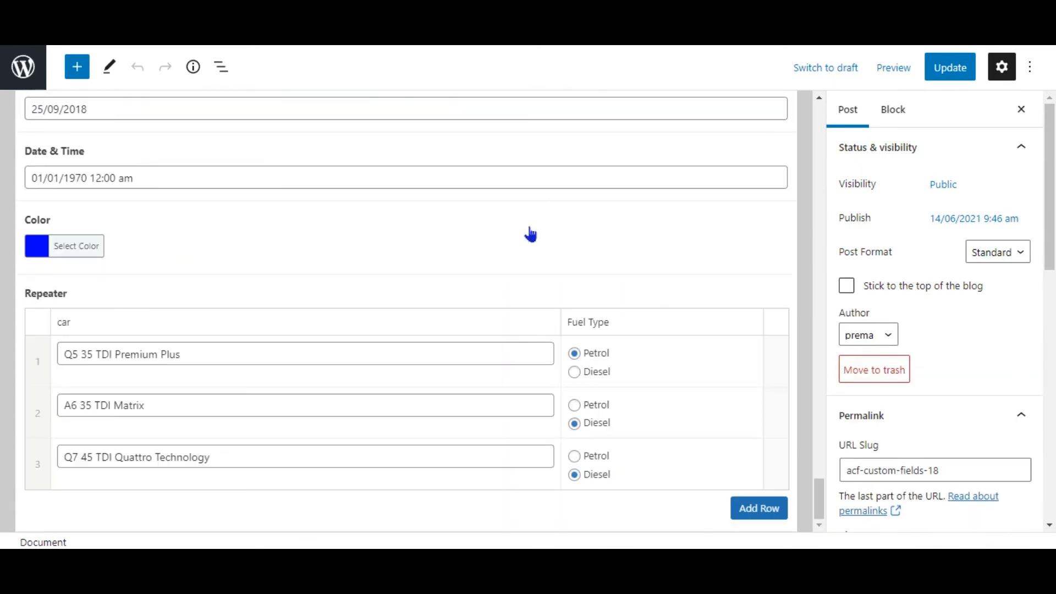
mouse_move(178, 393)
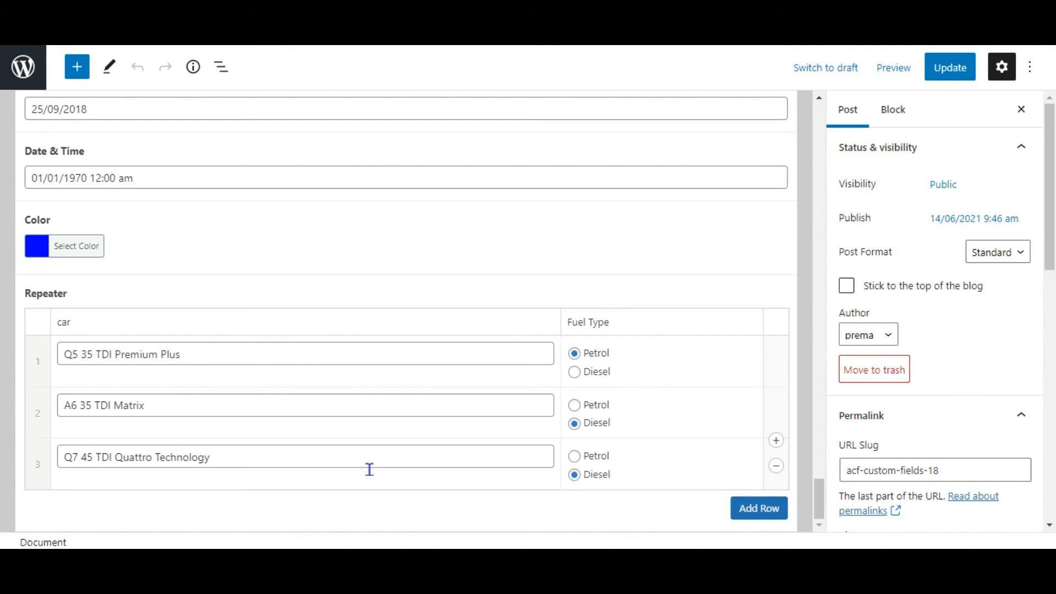
mouse_move(644, 481)
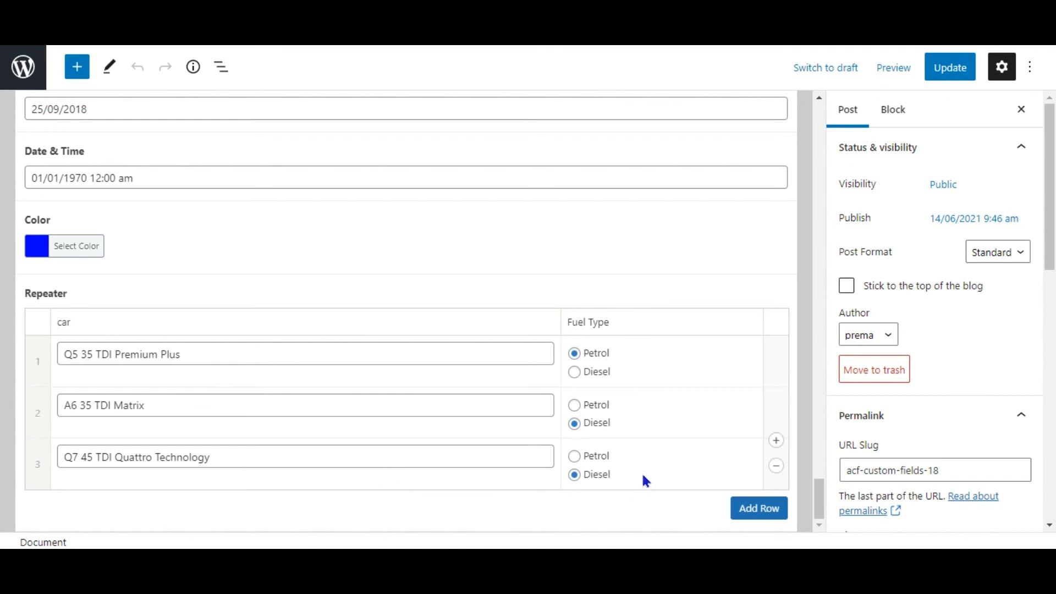